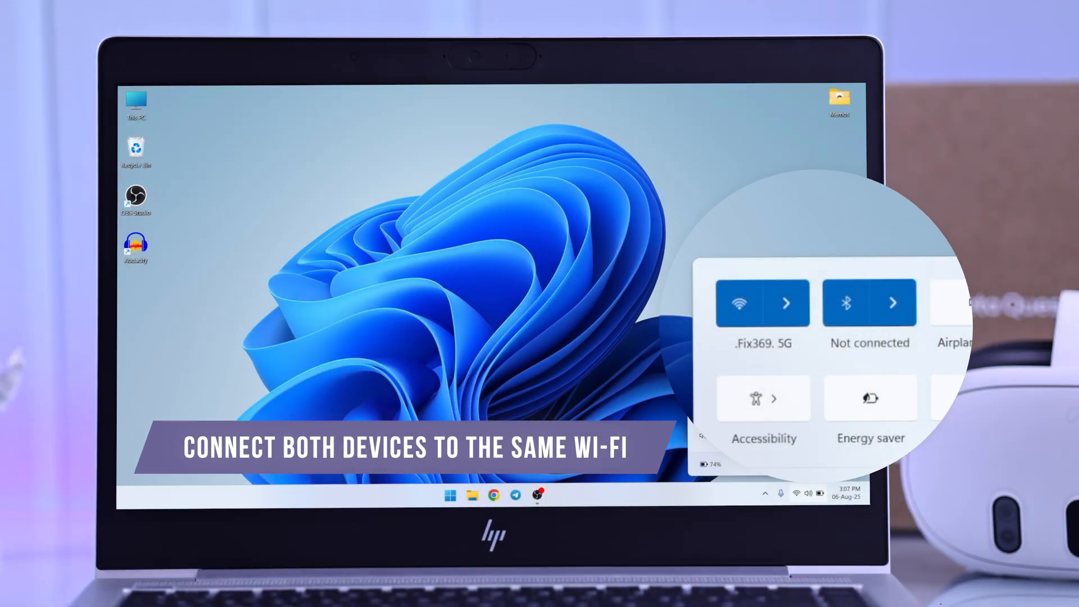
mouse_move(767, 359)
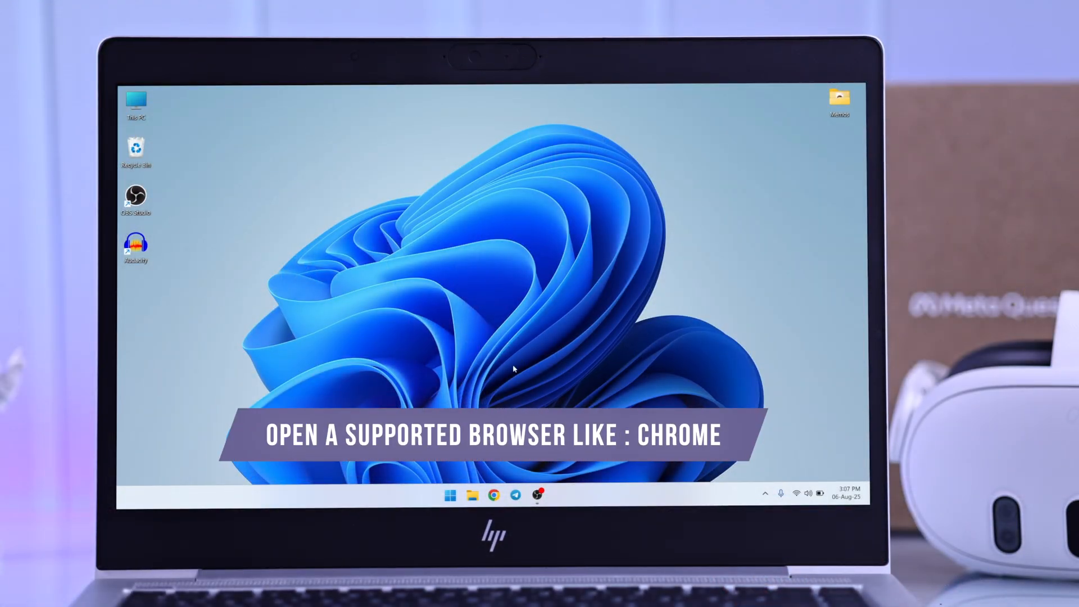
mouse_move(493, 494)
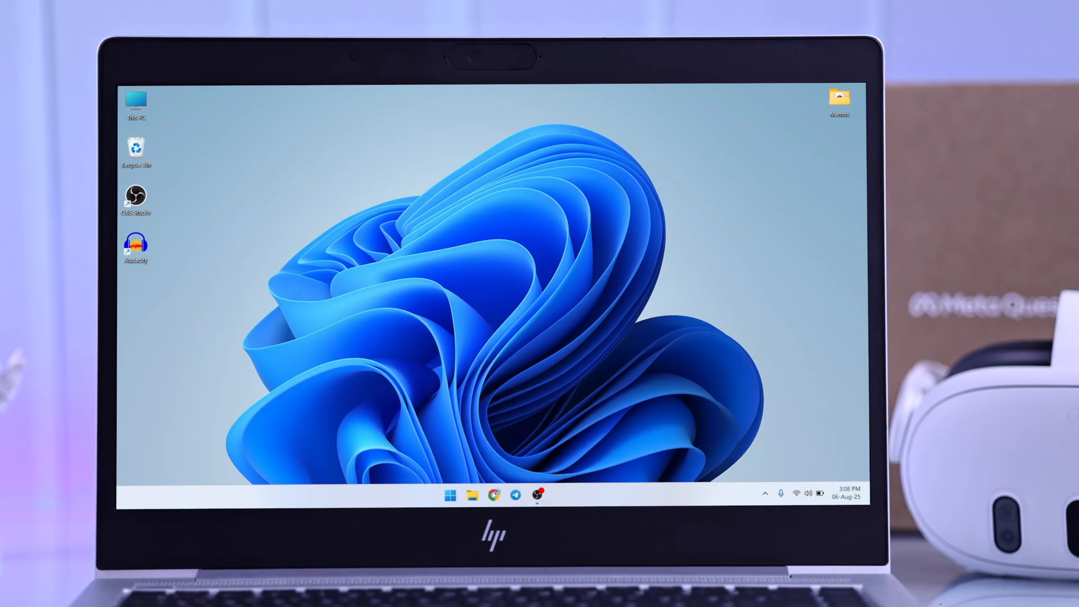
Open Chrome on horizon.meta.com/casting and log in to Meta Horizon
click(494, 495)
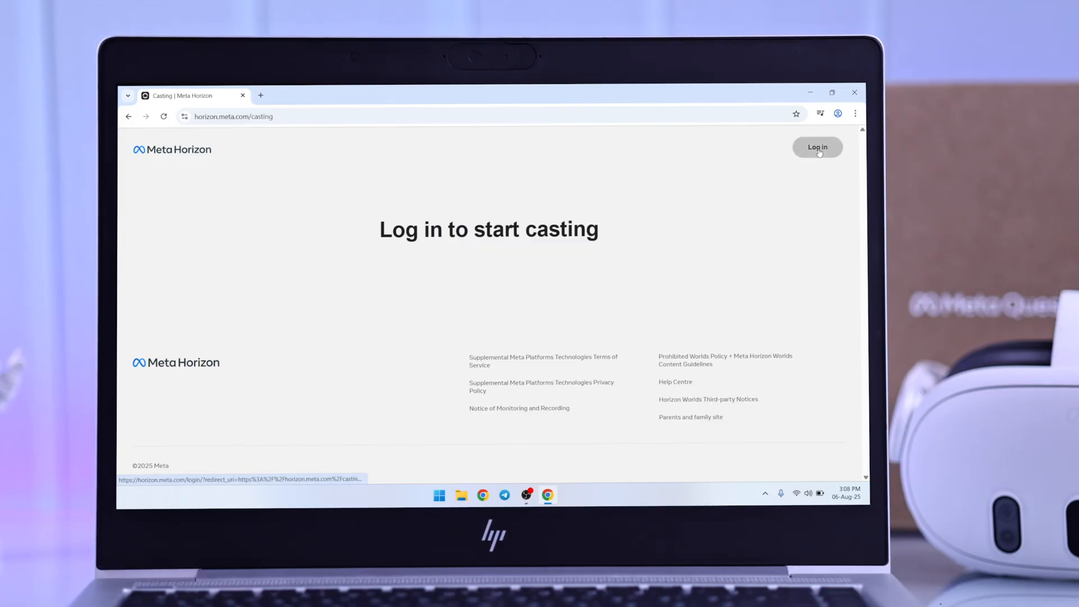
click(817, 147)
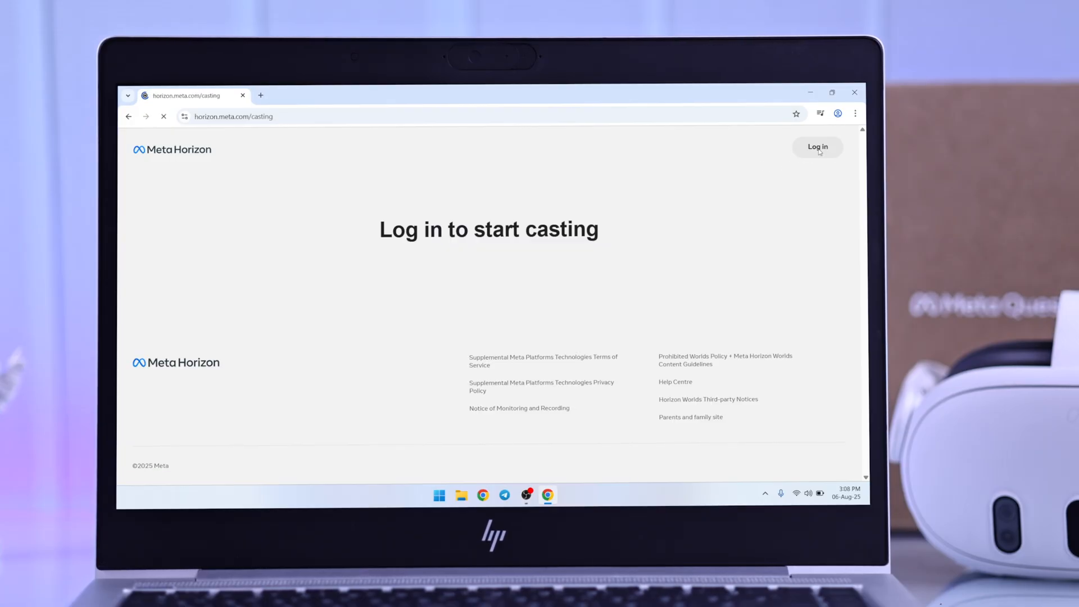
click(817, 147)
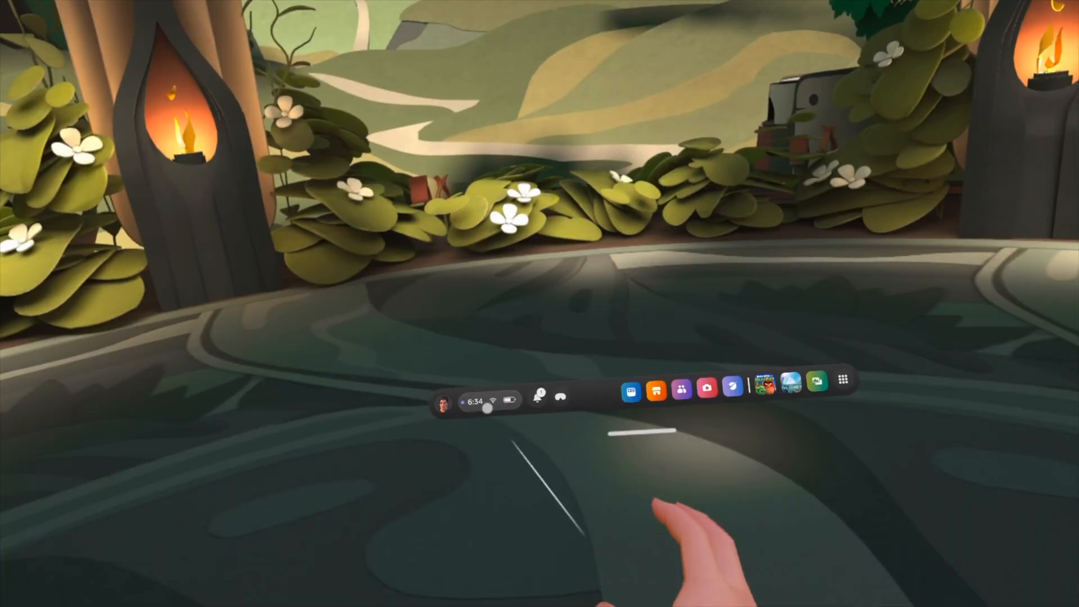
Open the Quest Quick Settings from the clock/battery area and choose Cast
click(482, 405)
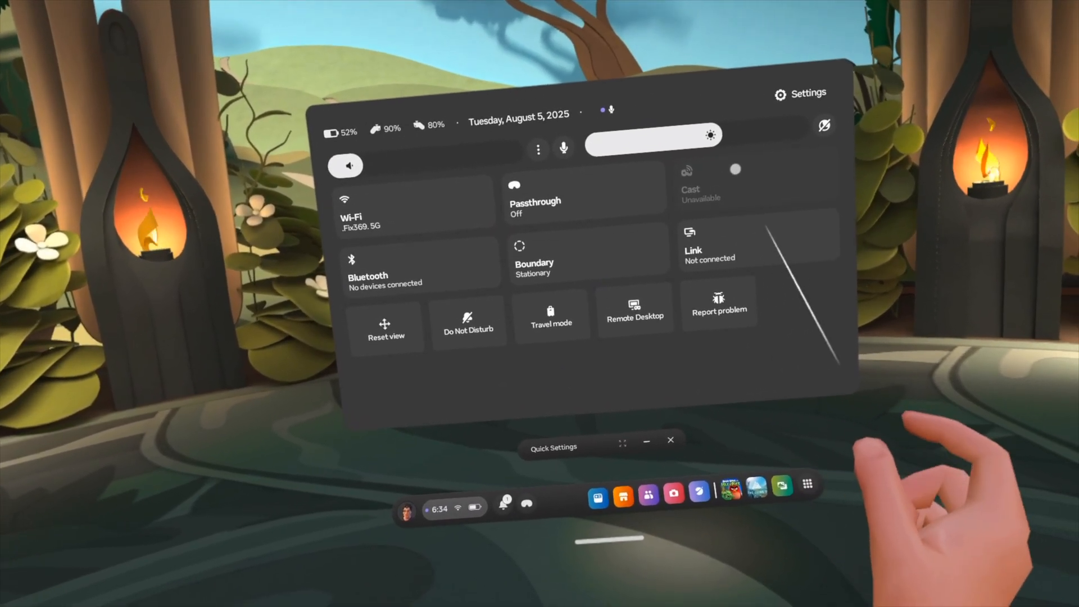
click(690, 186)
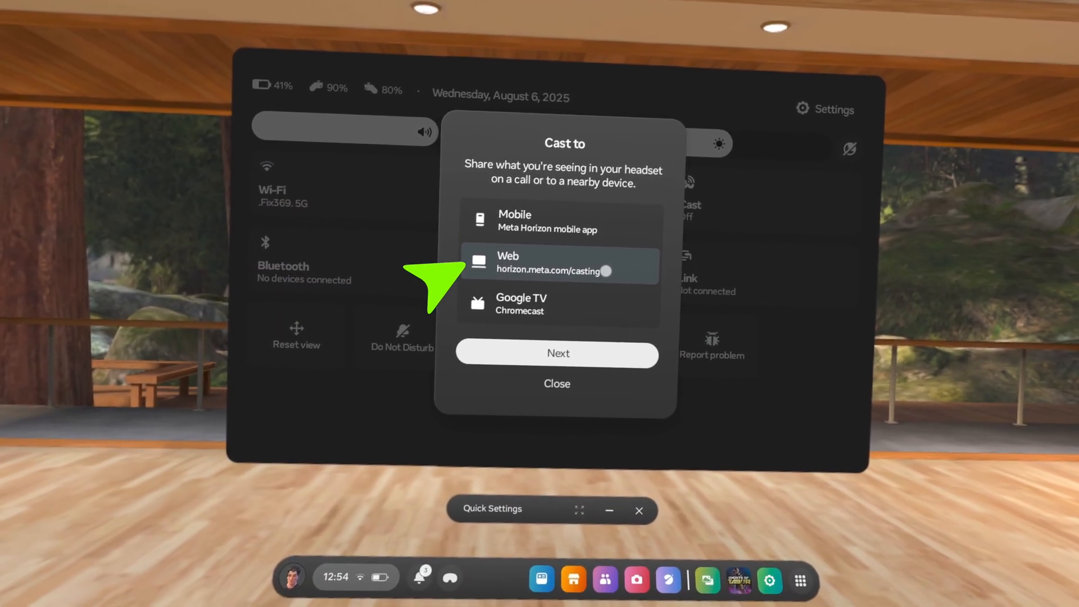
Cast the headset view to Web (horizon.meta.com/casting)
click(558, 353)
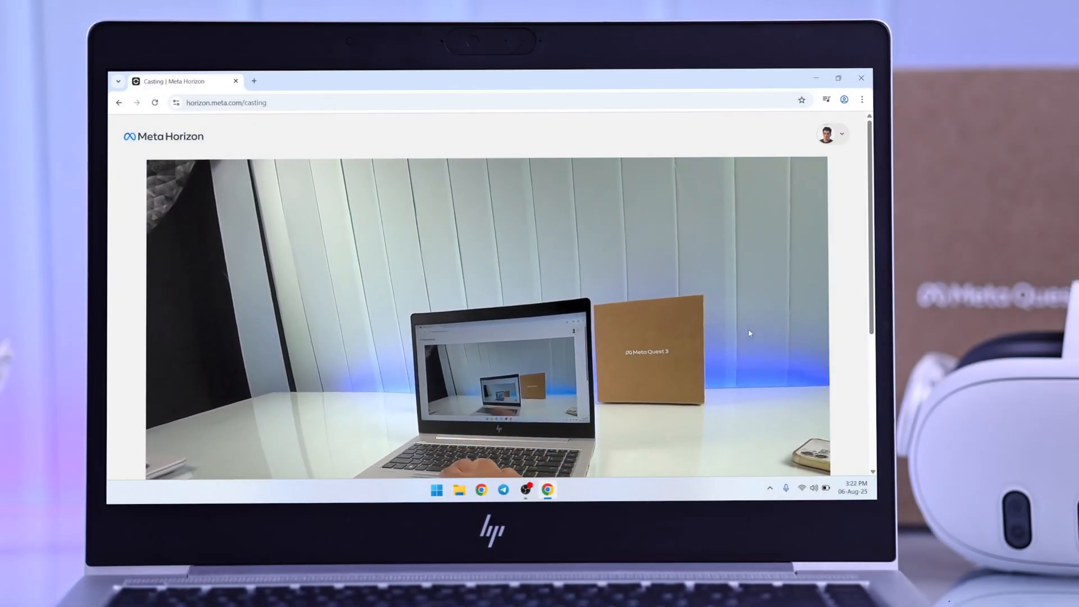
Scroll to the cast video and make the live headset stream full screen
scroll(down, 3)
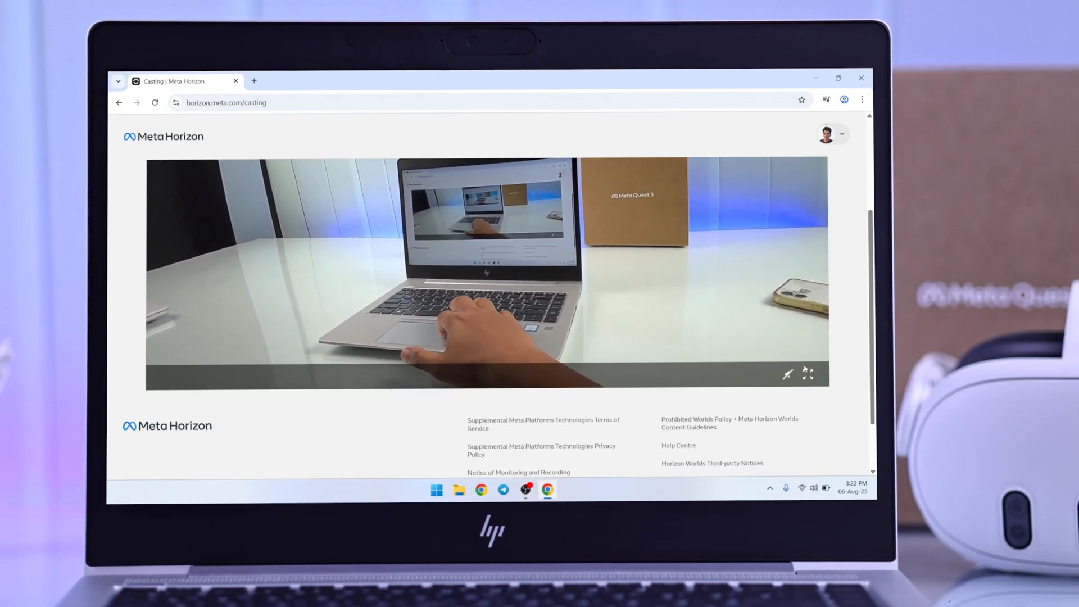
click(809, 373)
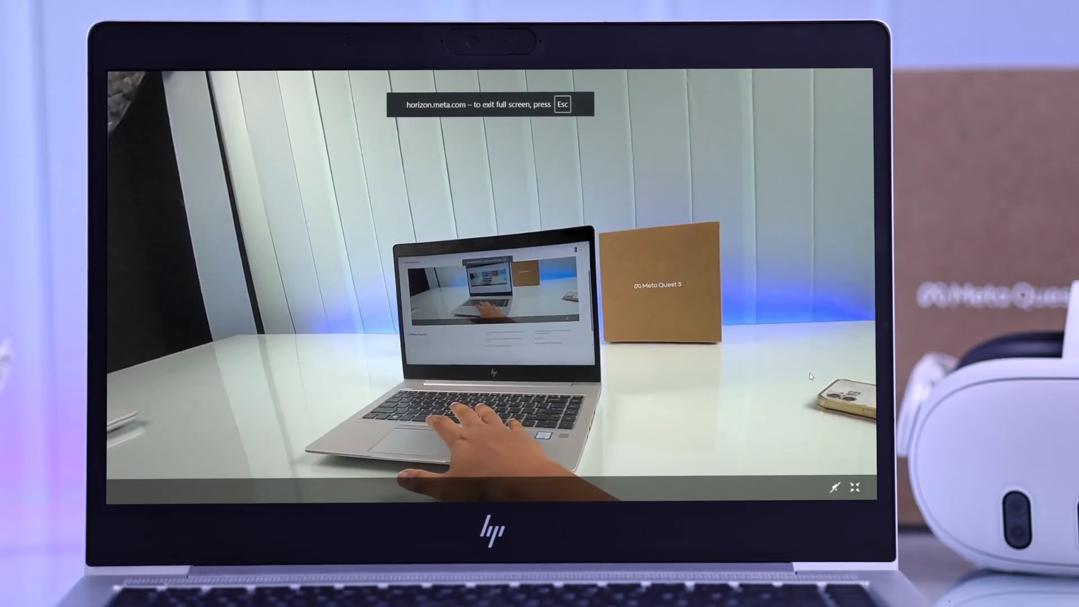